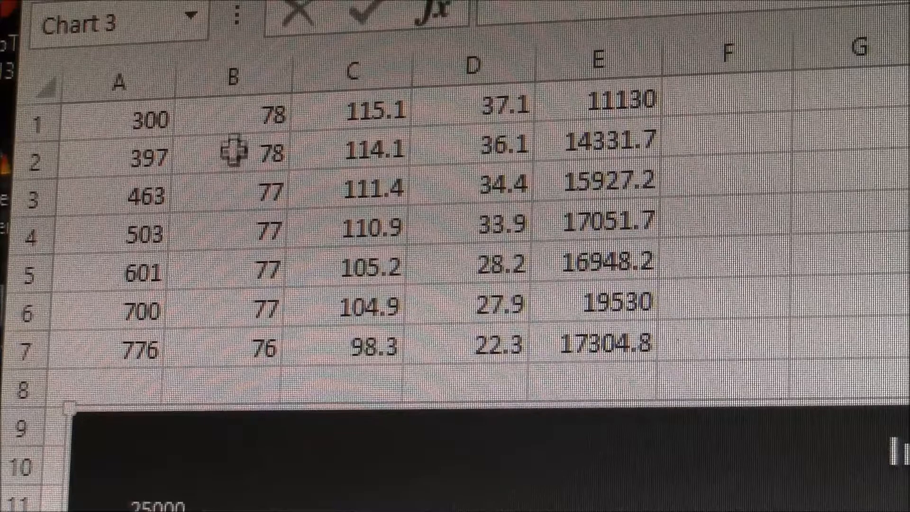
mouse_move(432, 96)
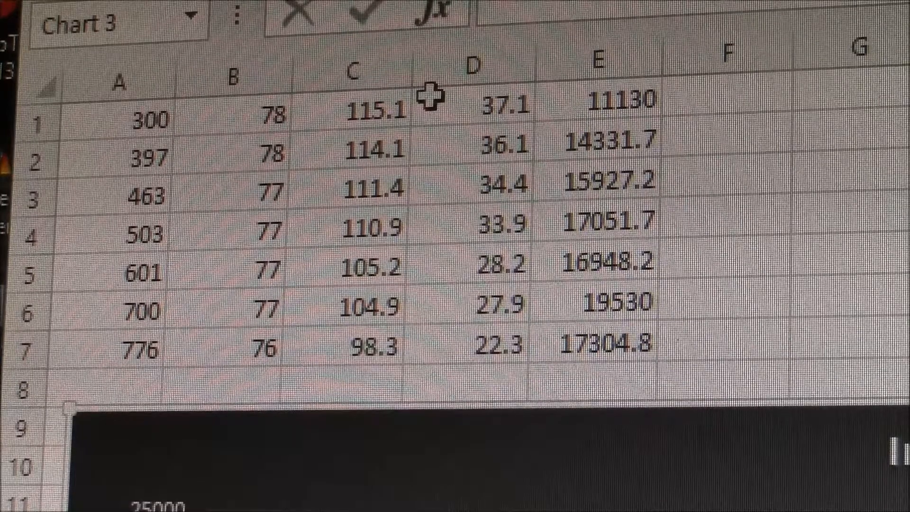
left_click(355, 72)
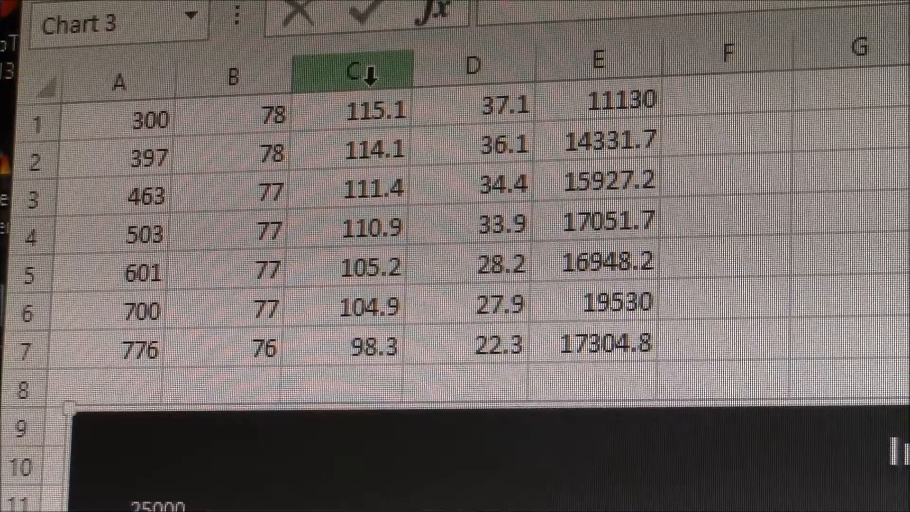
left_click(472, 65)
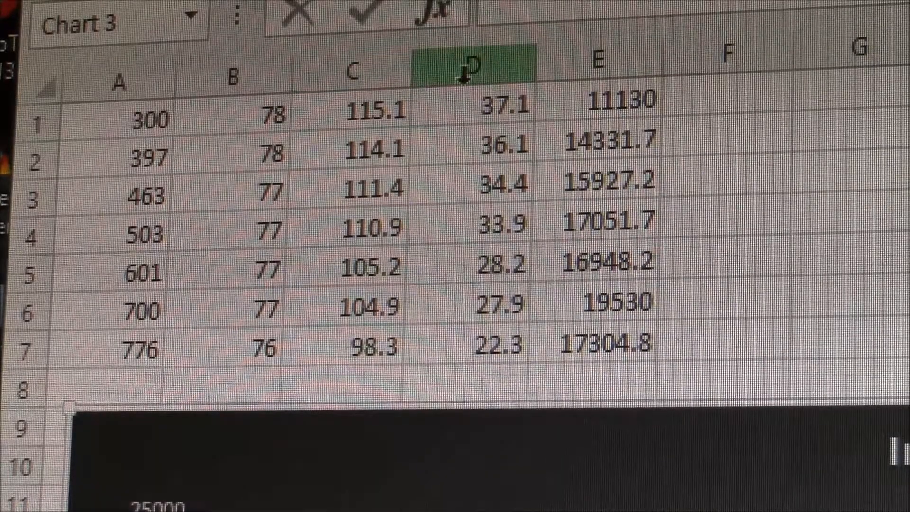
left_click(354, 70)
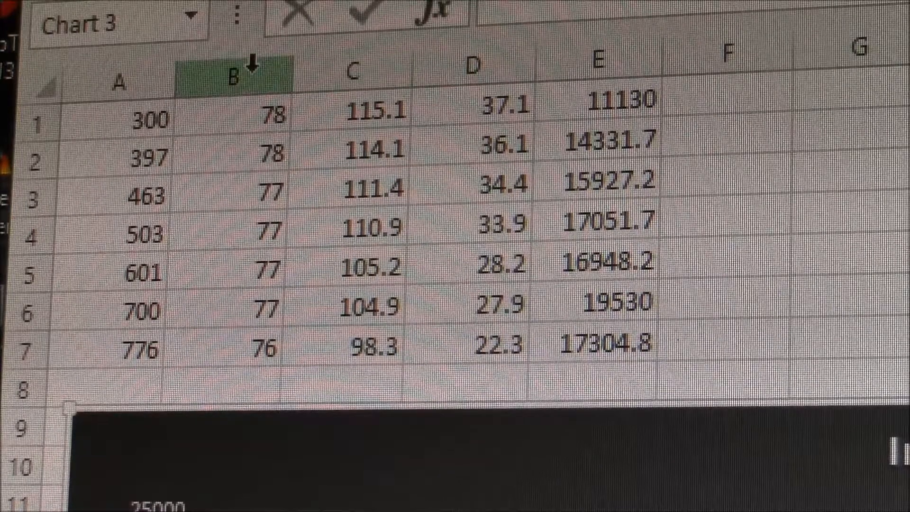
left_click(474, 66)
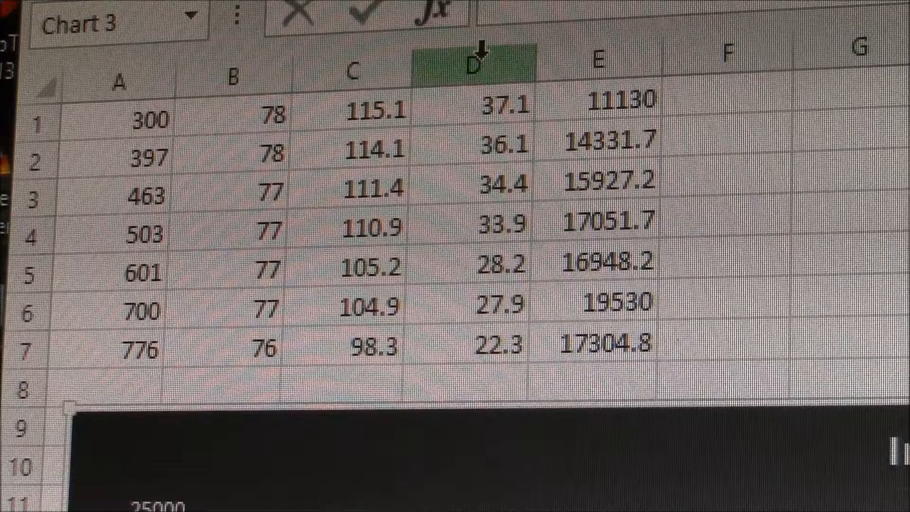
left_click(598, 58)
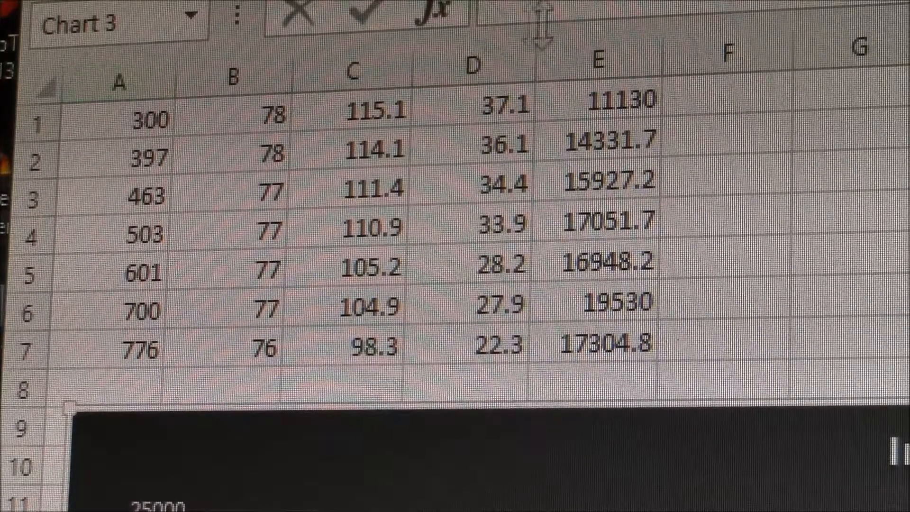
left_click(601, 55)
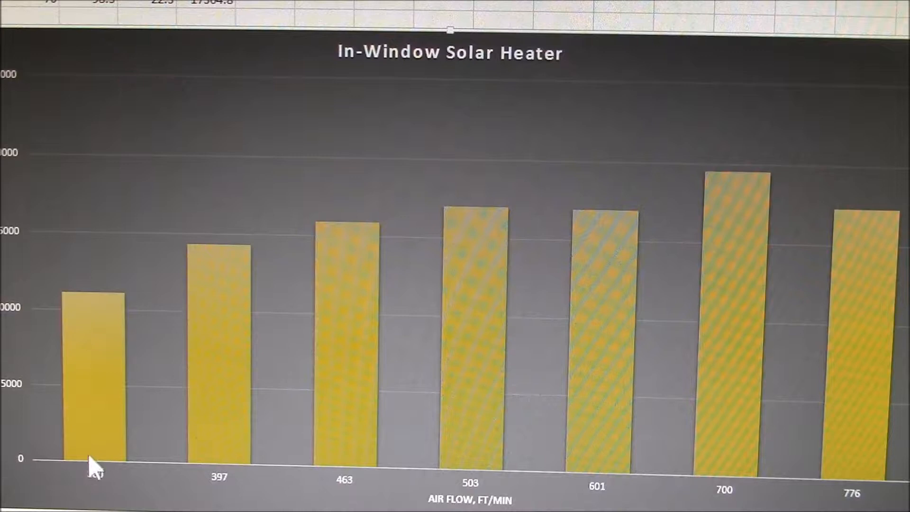
mouse_move(255, 258)
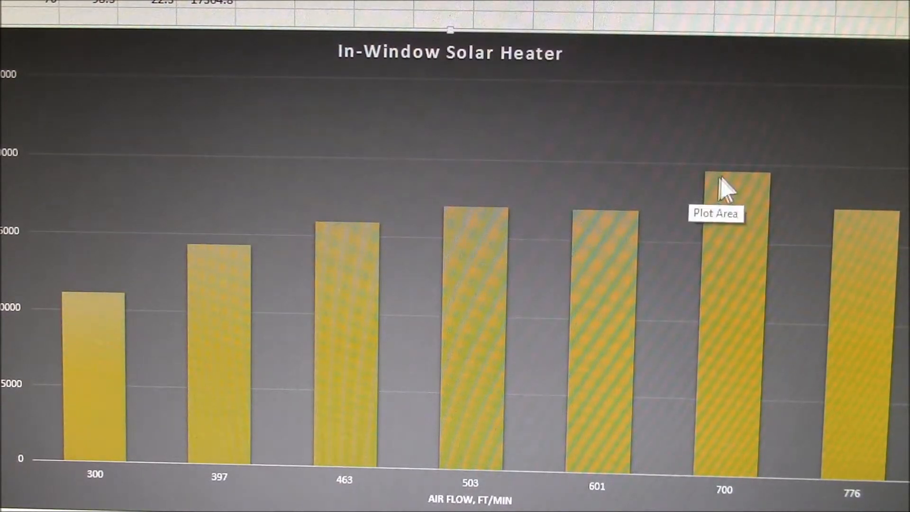
mouse_move(749, 175)
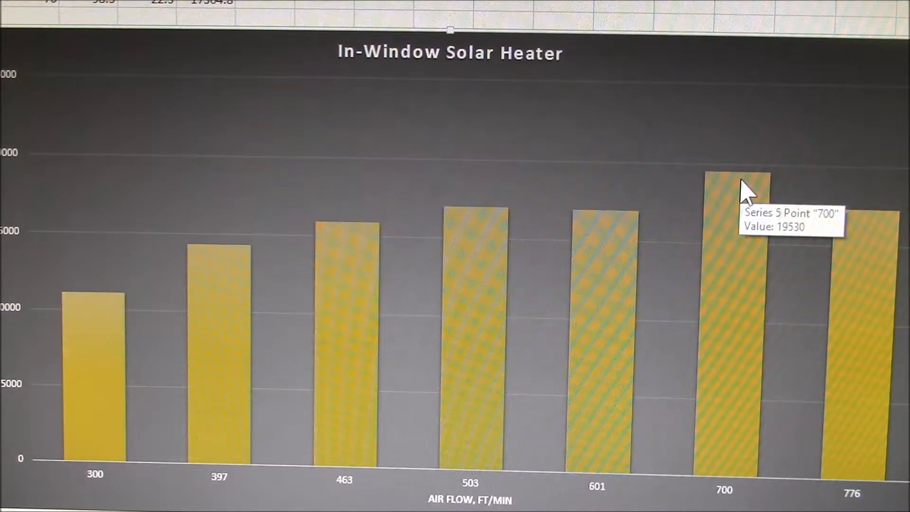
mouse_move(744, 146)
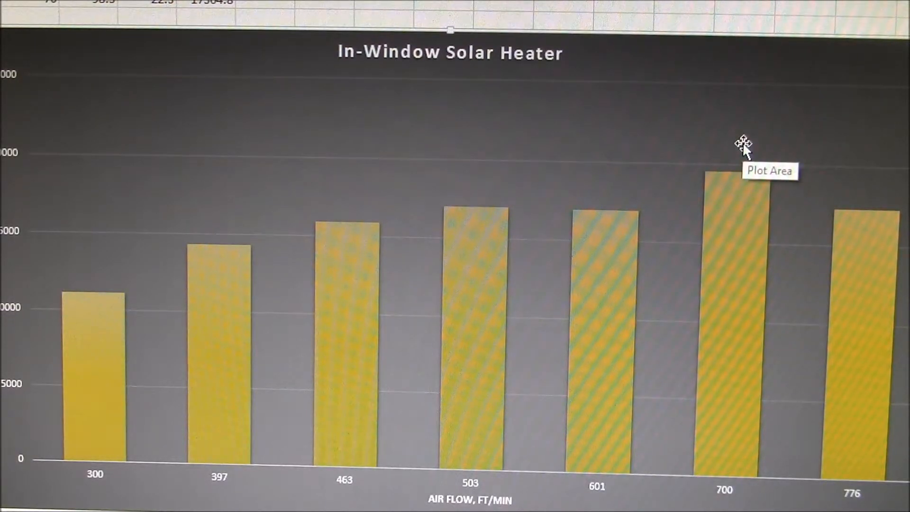
mouse_move(542, 145)
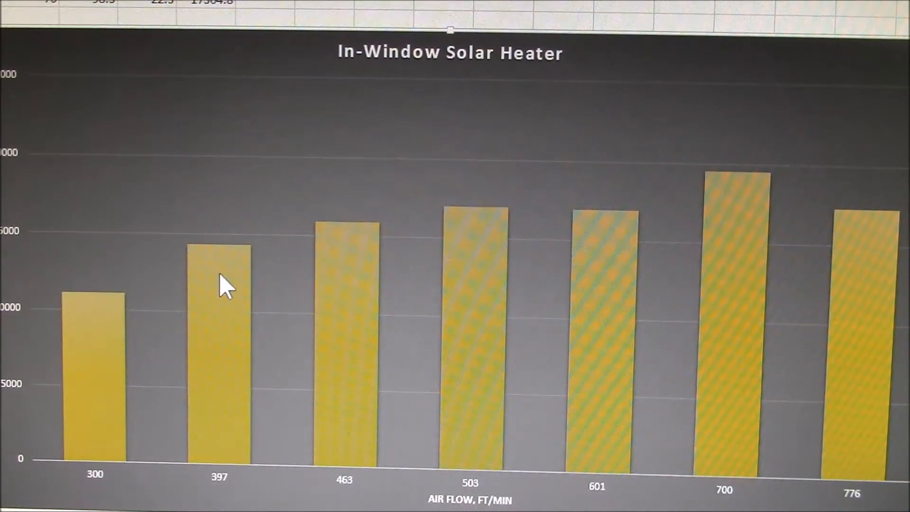
mouse_move(223, 243)
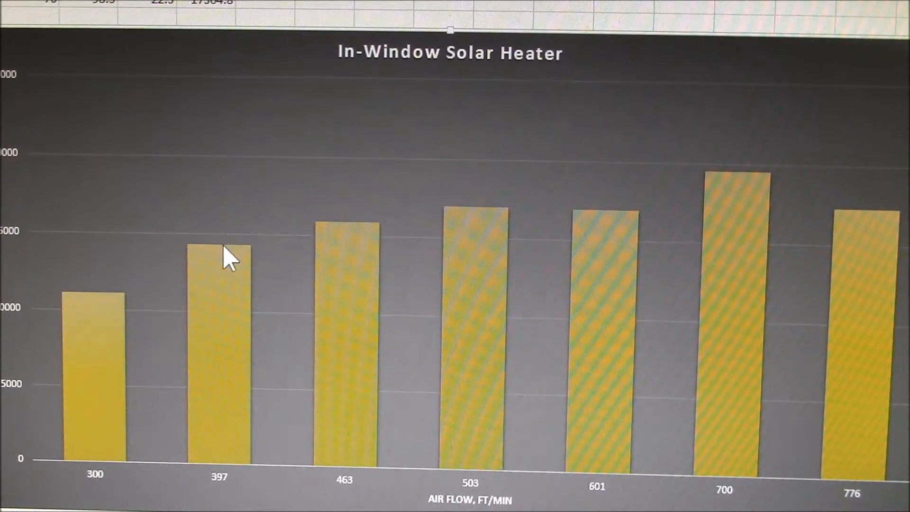
mouse_move(225, 249)
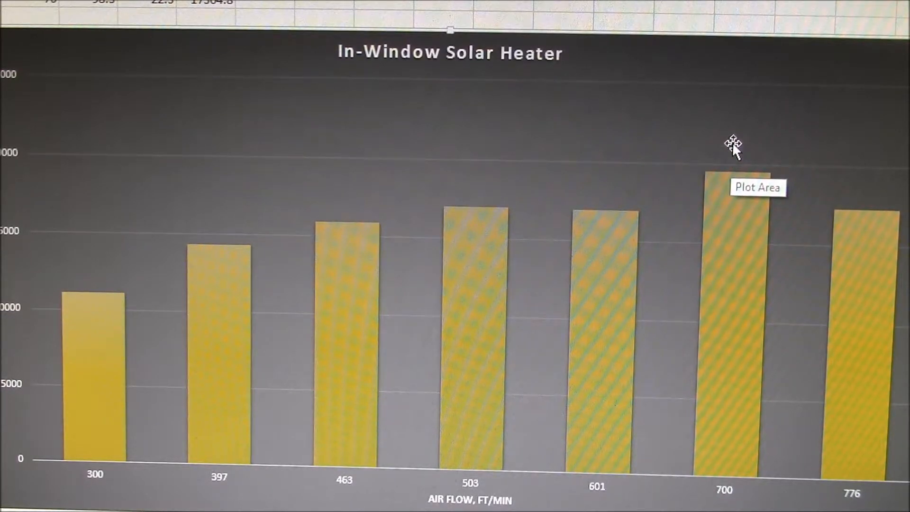
mouse_move(730, 156)
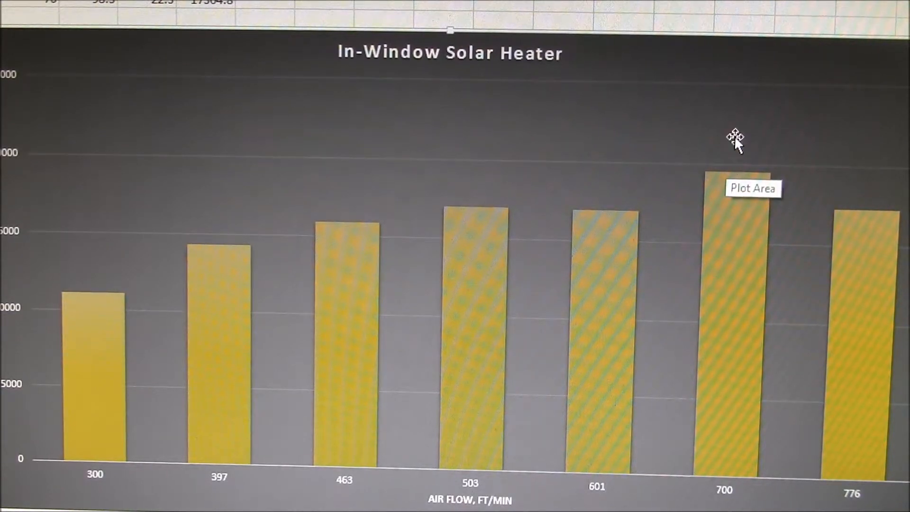
mouse_move(730, 161)
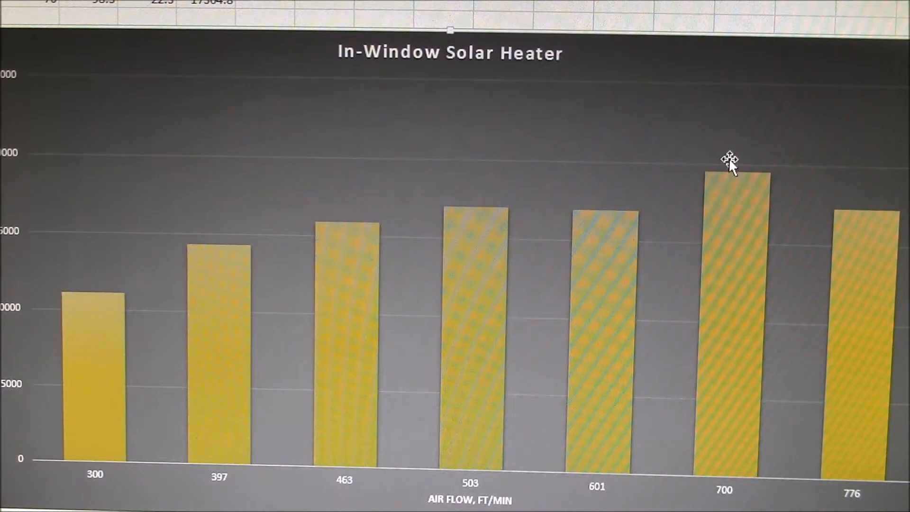
mouse_move(733, 133)
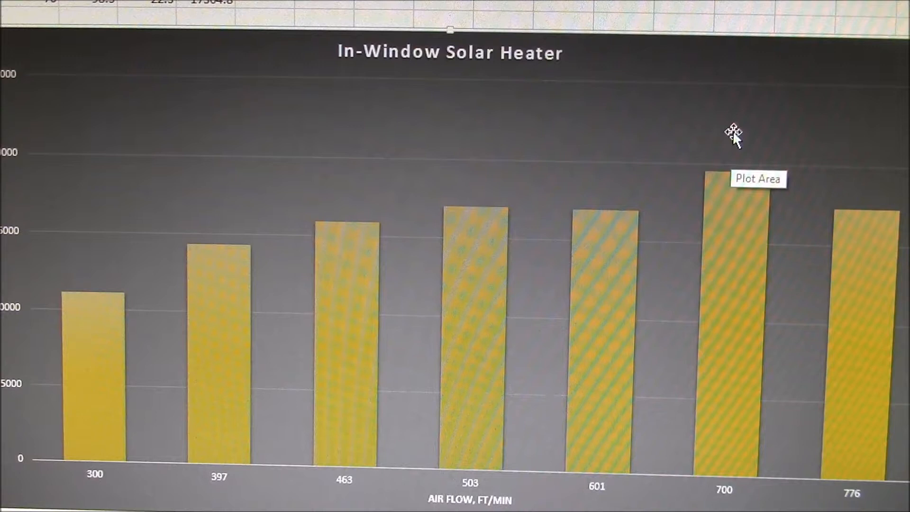
mouse_move(738, 93)
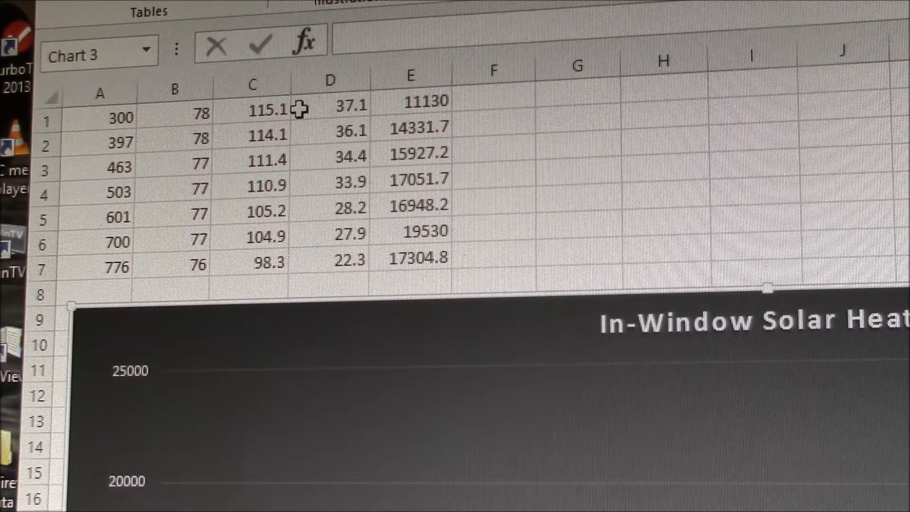
mouse_move(307, 107)
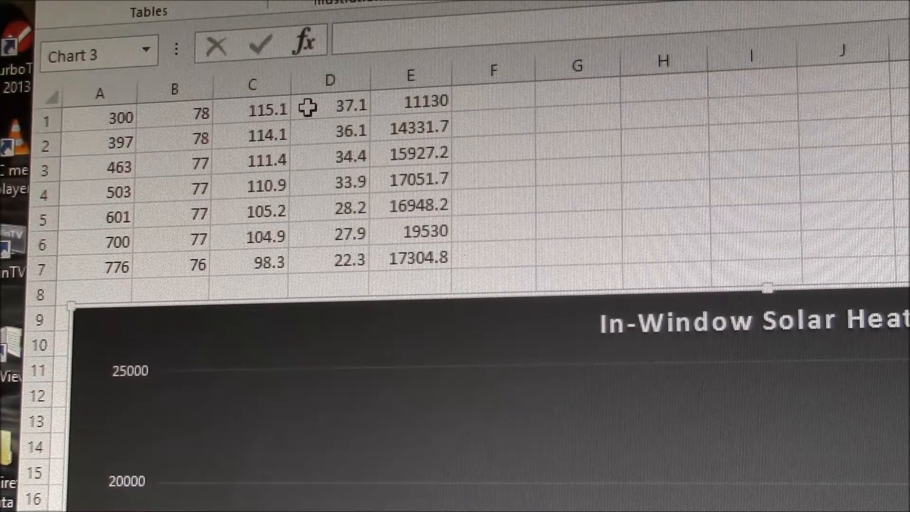
mouse_move(458, 103)
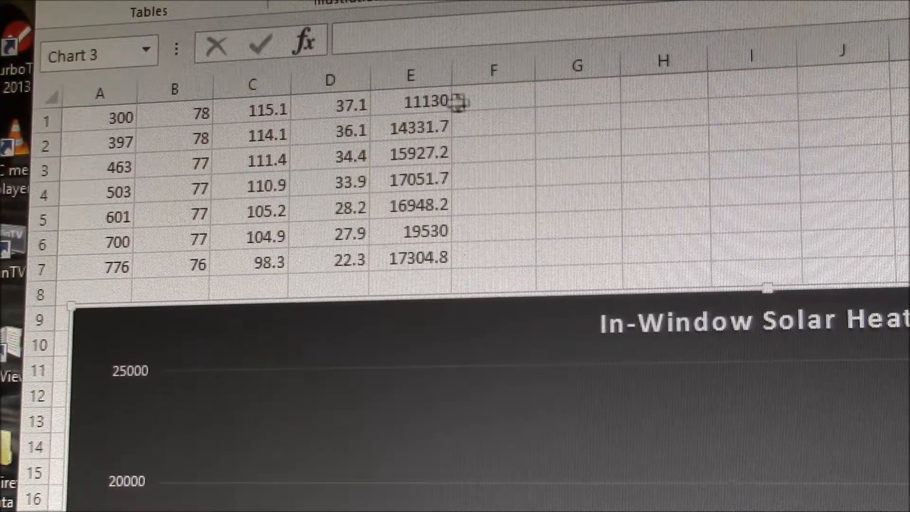
mouse_move(456, 102)
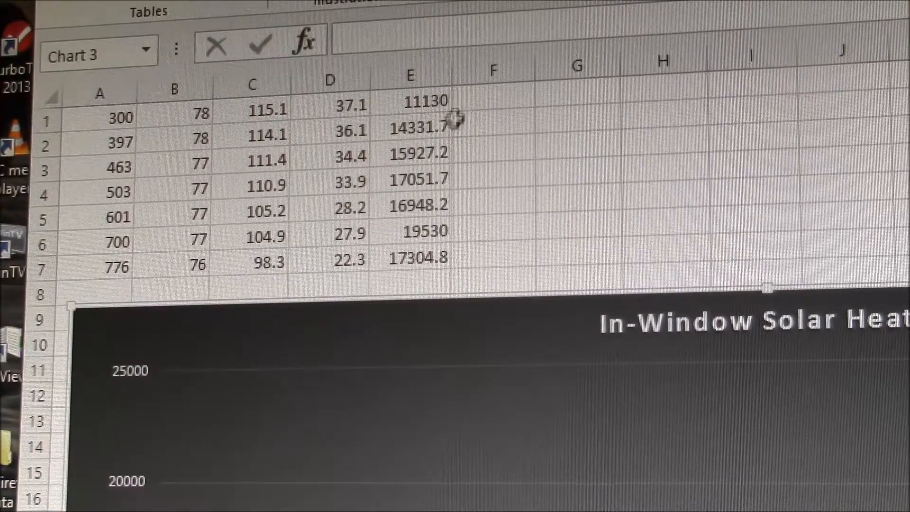
mouse_move(456, 238)
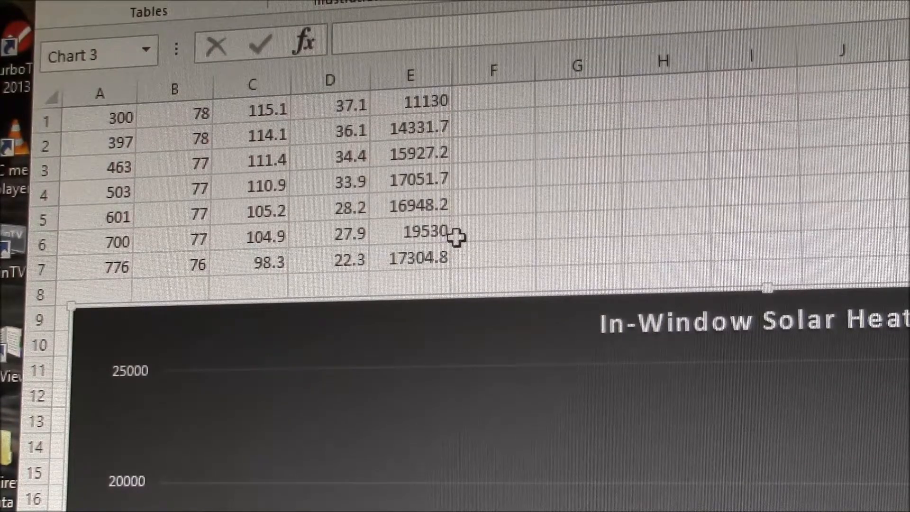
mouse_move(374, 233)
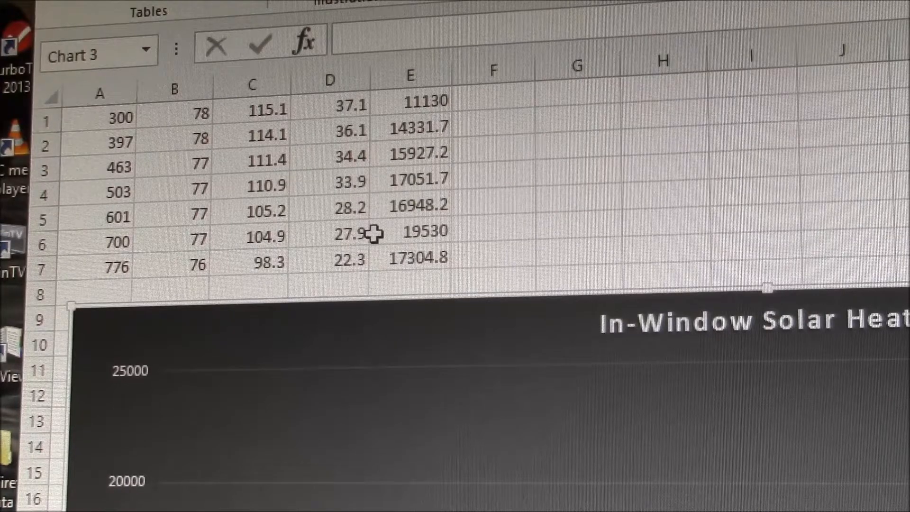
mouse_move(466, 231)
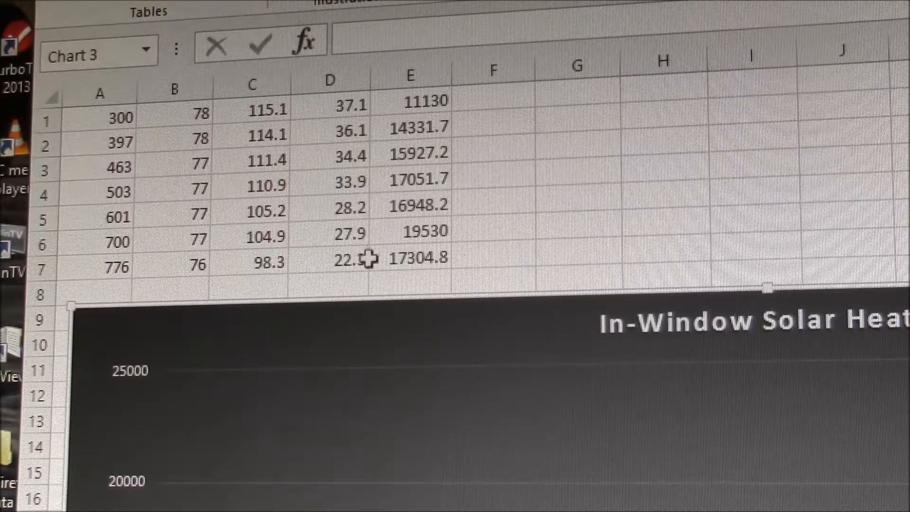
mouse_move(366, 233)
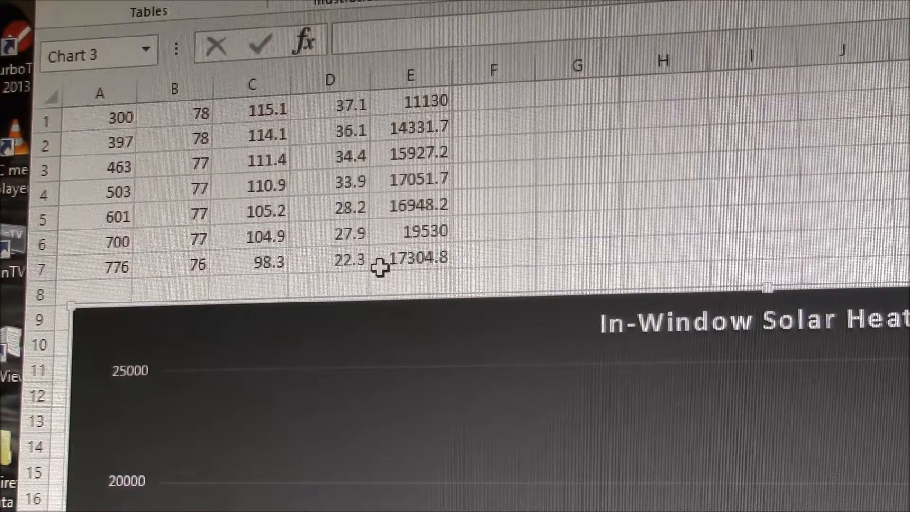
mouse_move(380, 233)
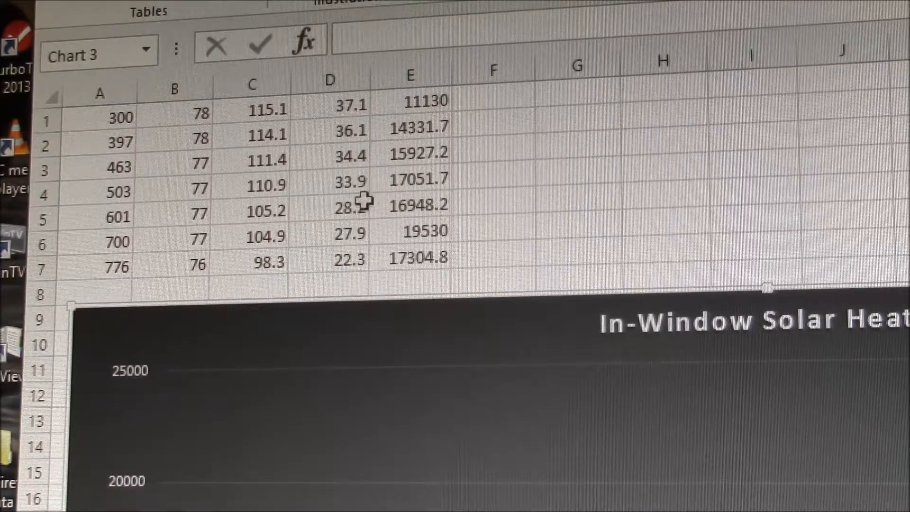
mouse_move(462, 206)
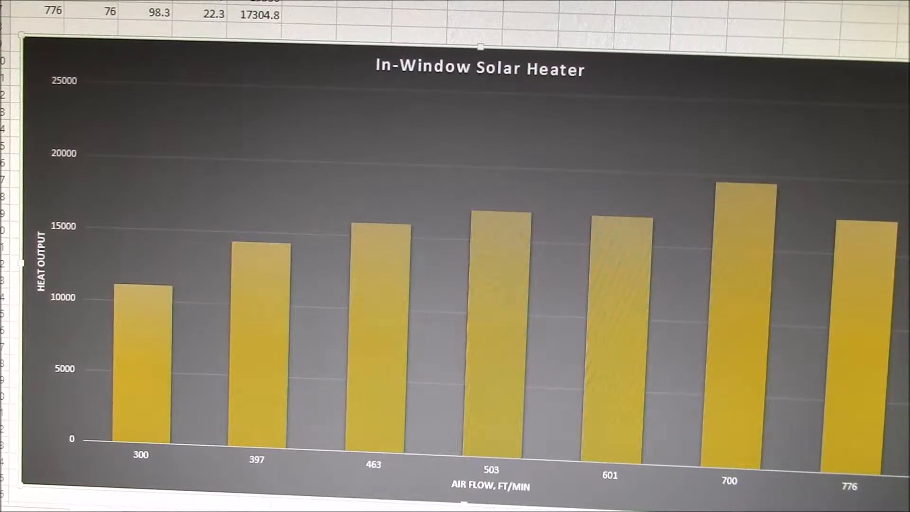
mouse_move(691, 189)
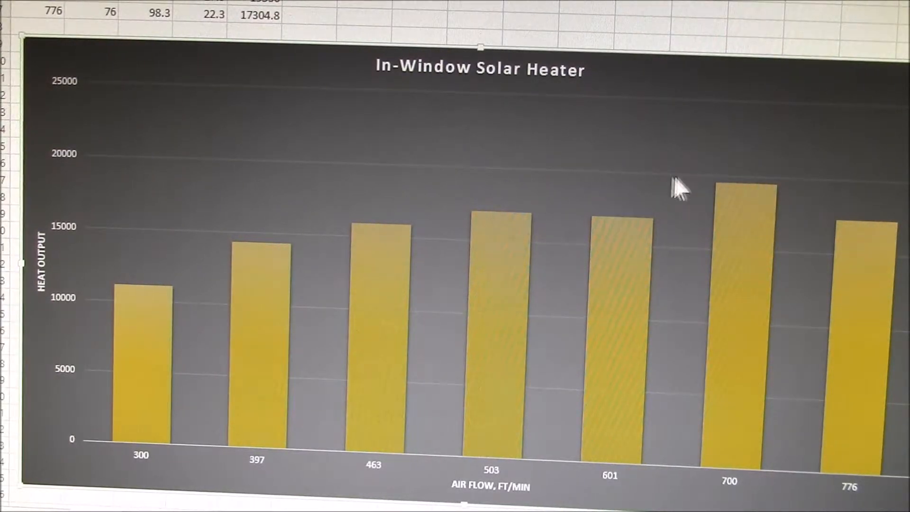
mouse_move(805, 225)
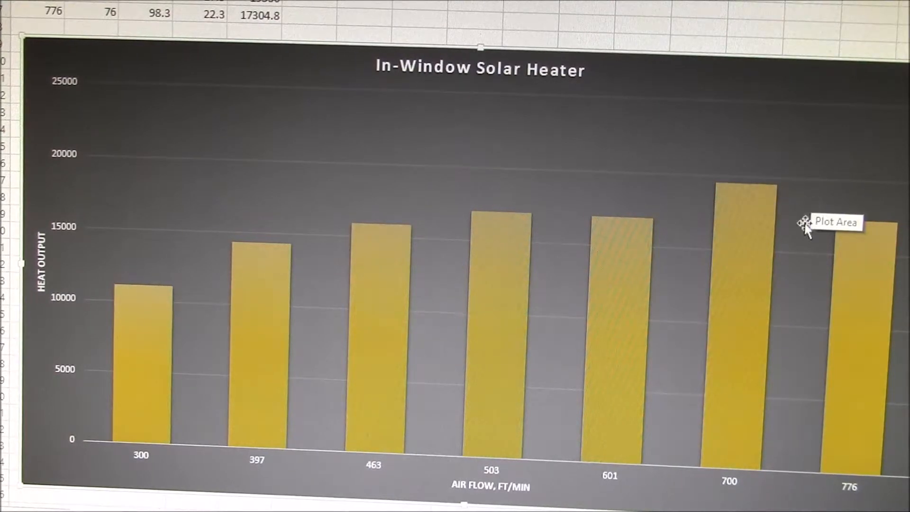
mouse_move(577, 180)
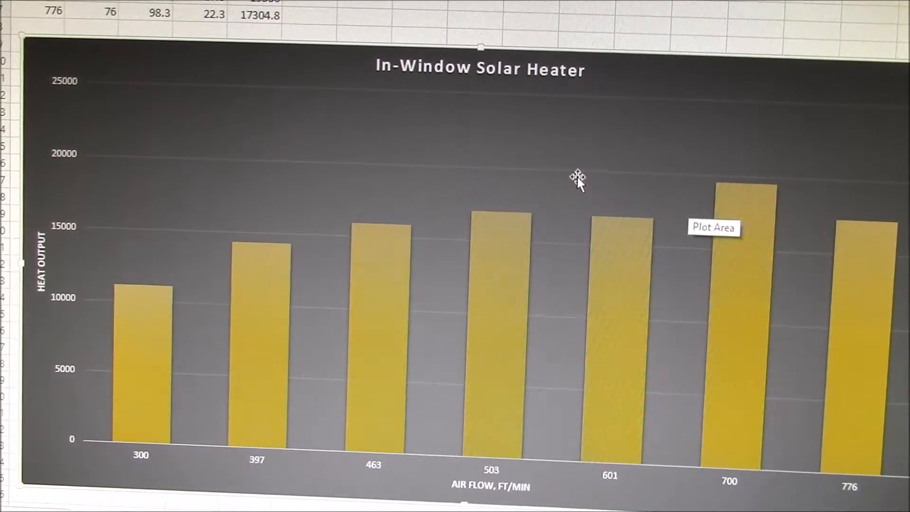